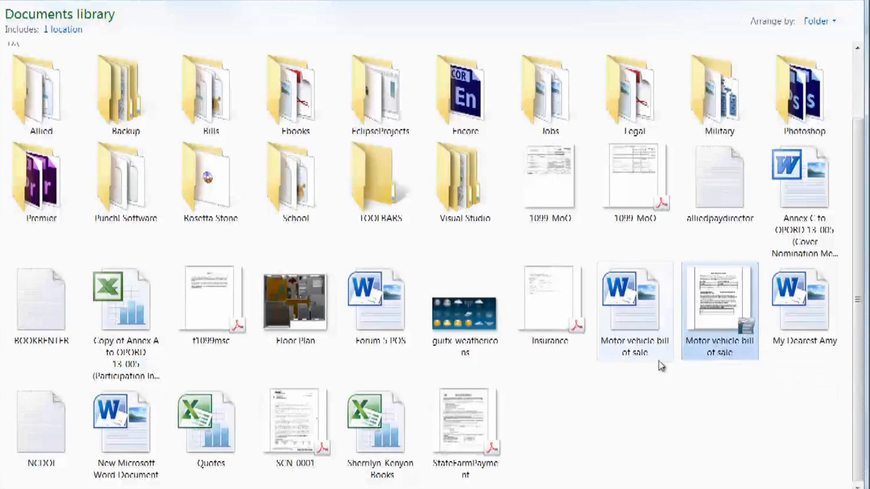
mouse_move(734, 298)
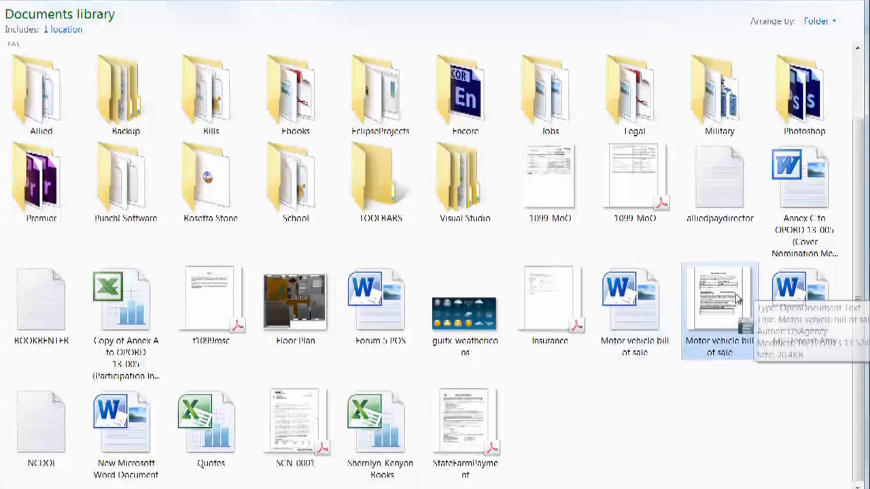
- Open the 'Motor vehicle bill of sale' ODT from the Documents library in Writer
double_click(719, 299)
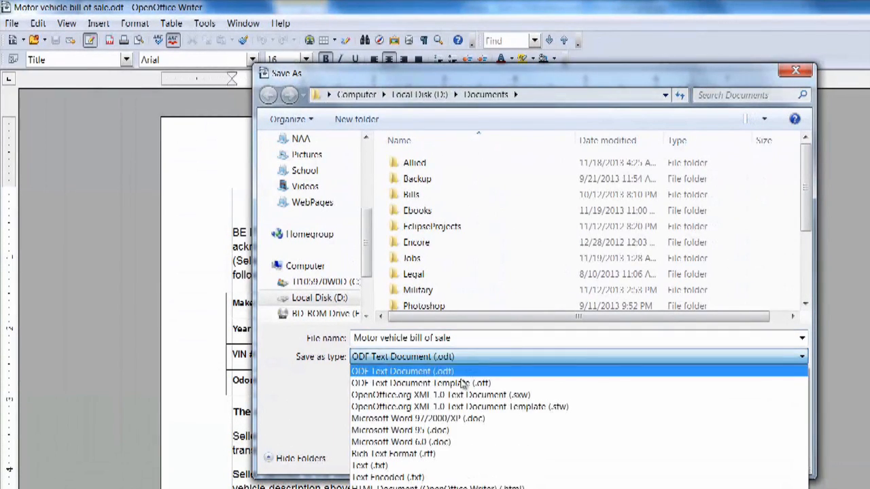
mouse_move(478, 369)
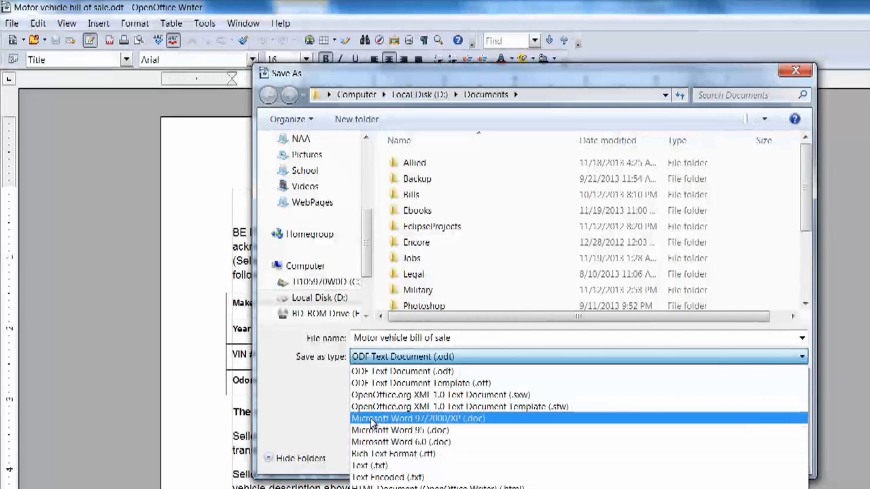
- Save the bill of sale as Microsoft Word 97/2000/XP (.doc), keeping that format
click(416, 418)
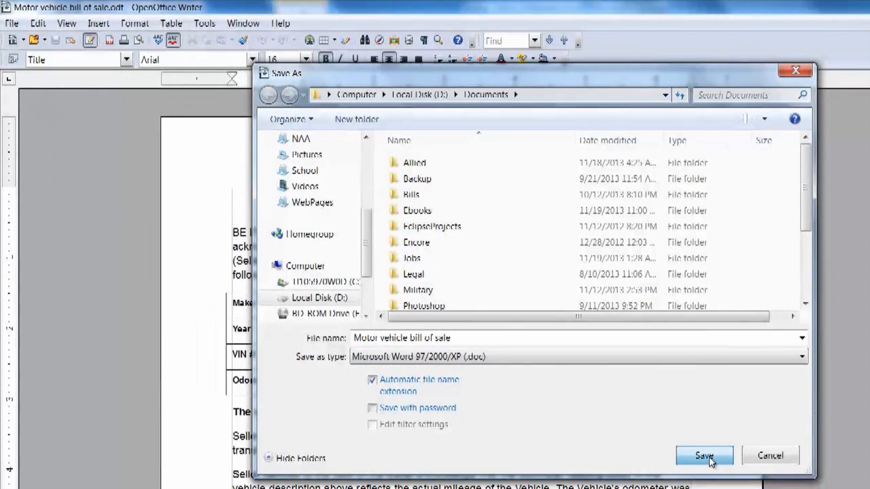
click(704, 455)
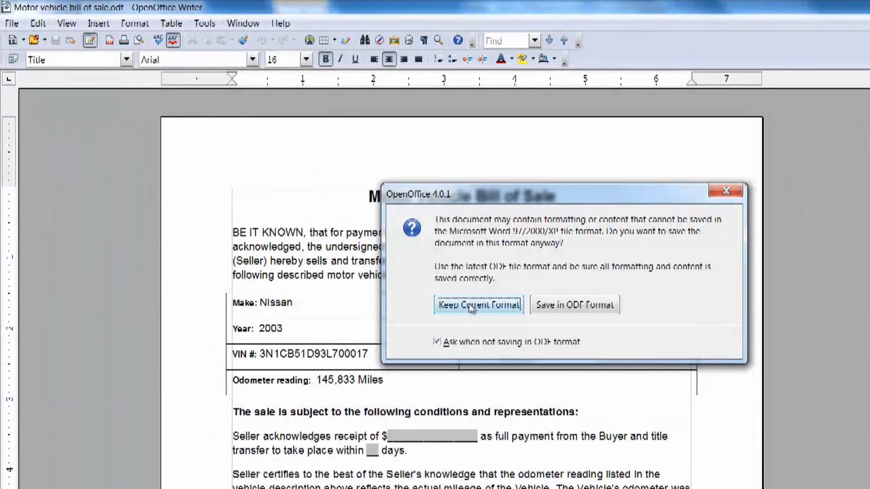
click(478, 304)
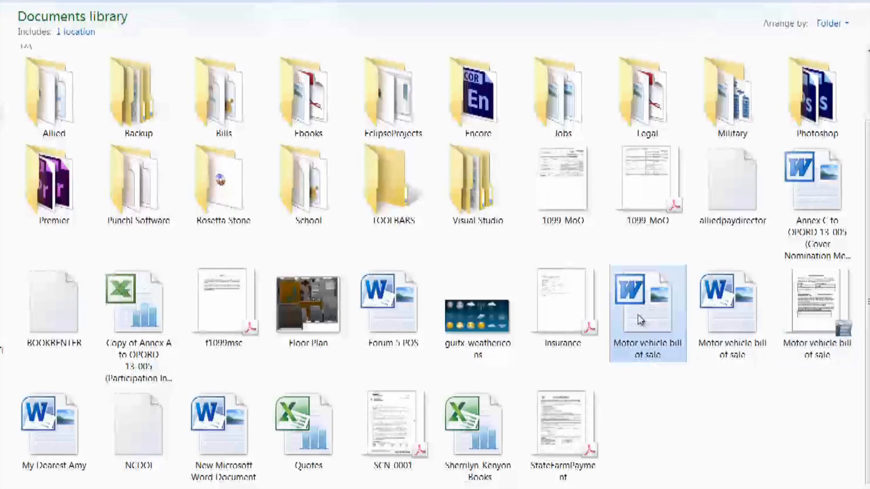
- Open the Word .doc copy of 'Motor vehicle bill of sale' in Word 2010
double_click(647, 306)
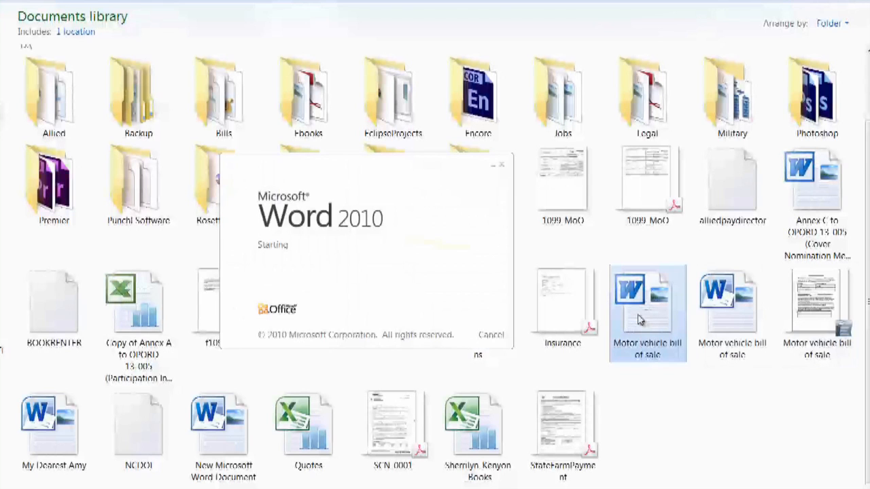
double_click(646, 289)
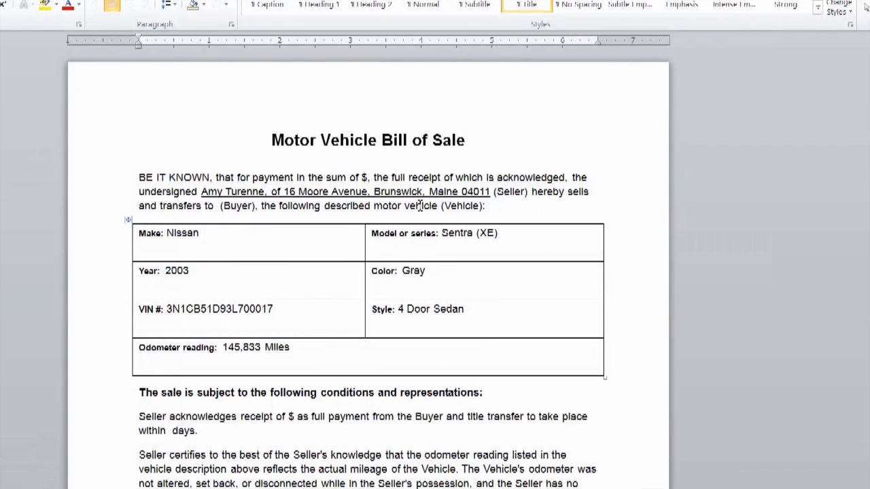